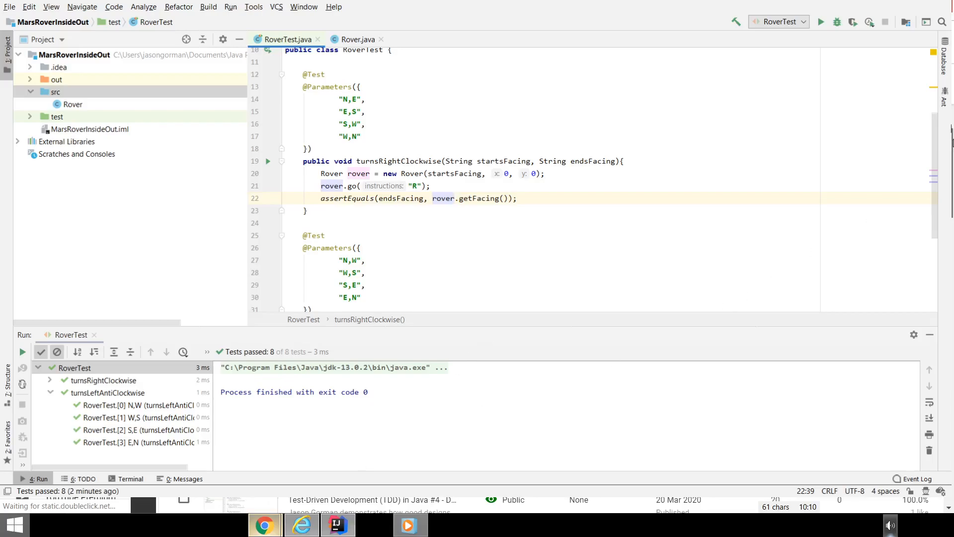
# Switch to Rover.java and scroll to the go() method with its duplicated turning blocks.
pyautogui.scroll(-3)
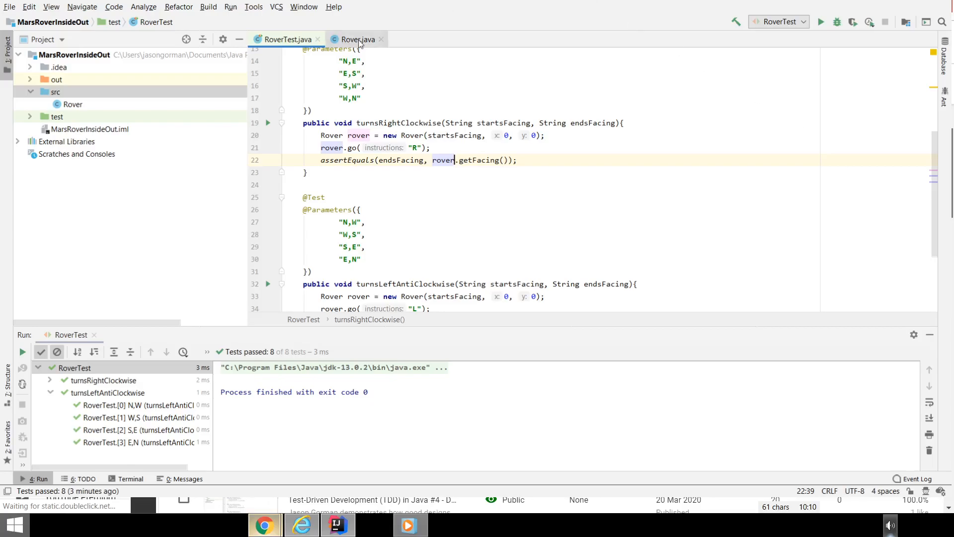
pyautogui.click(356, 39)
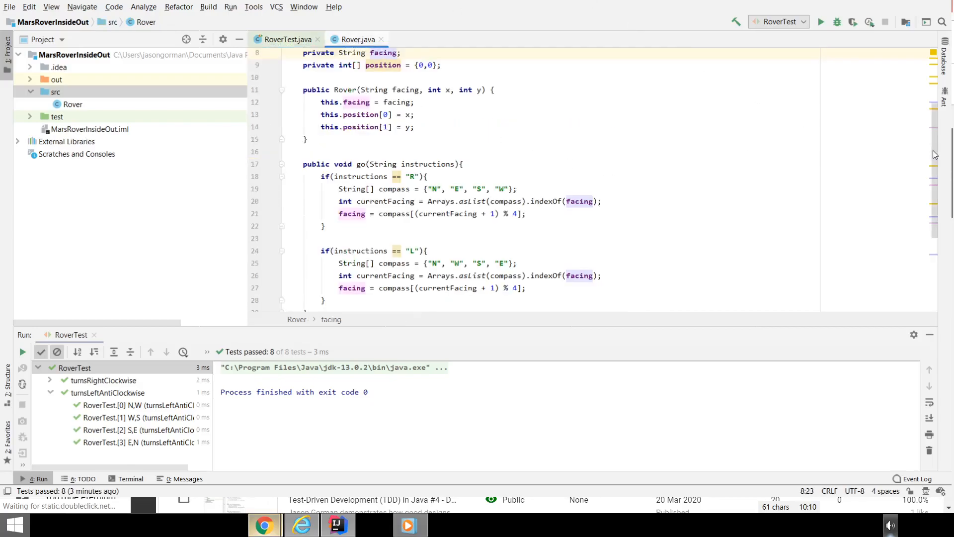
pyautogui.scroll(-3)
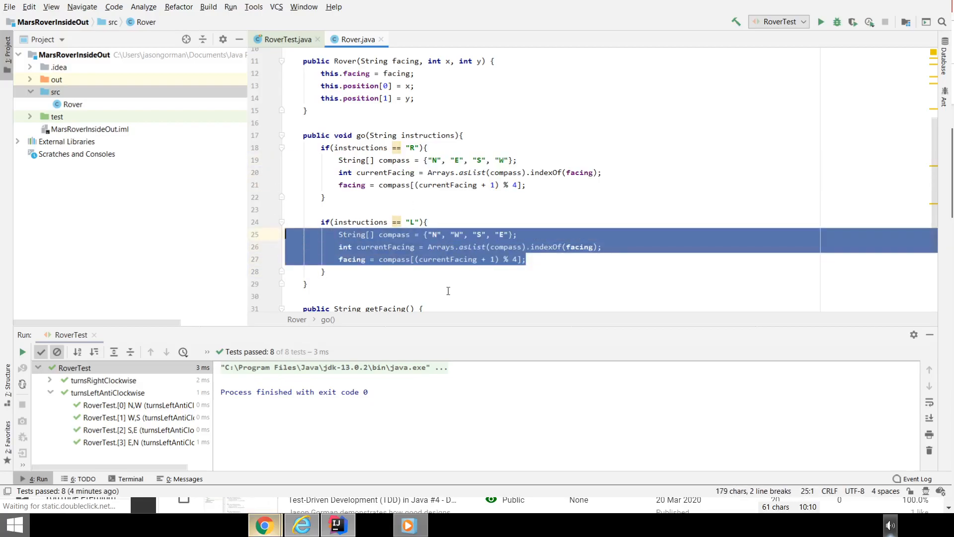
# Extract the R branch's turning code into a private right() method and rerun the tests.
pyautogui.click(469, 271)
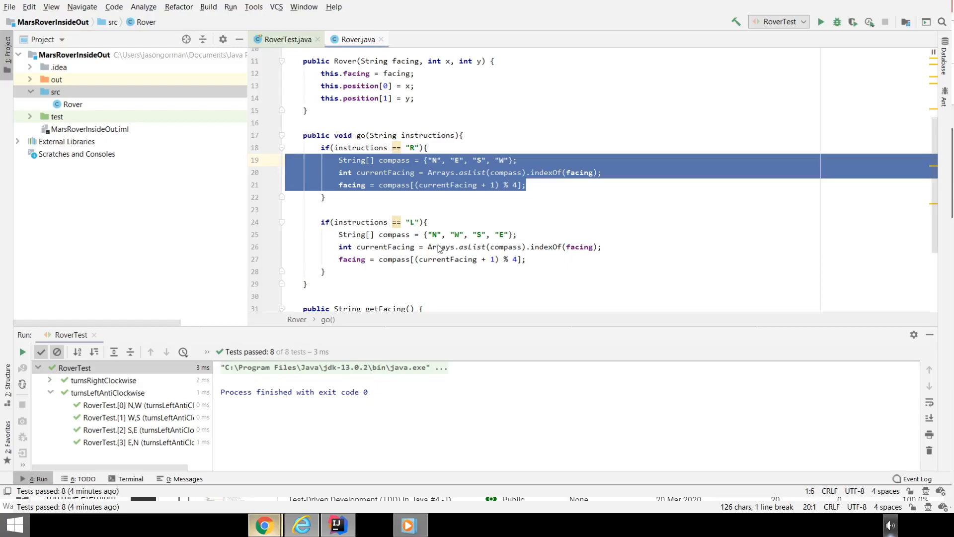
pyautogui.moveTo(589, 410)
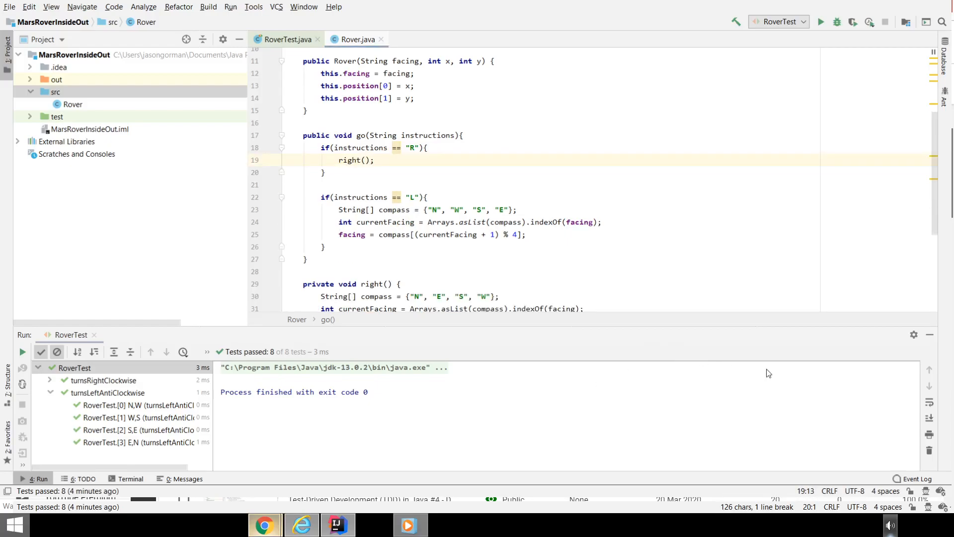
pyautogui.moveTo(716, 363)
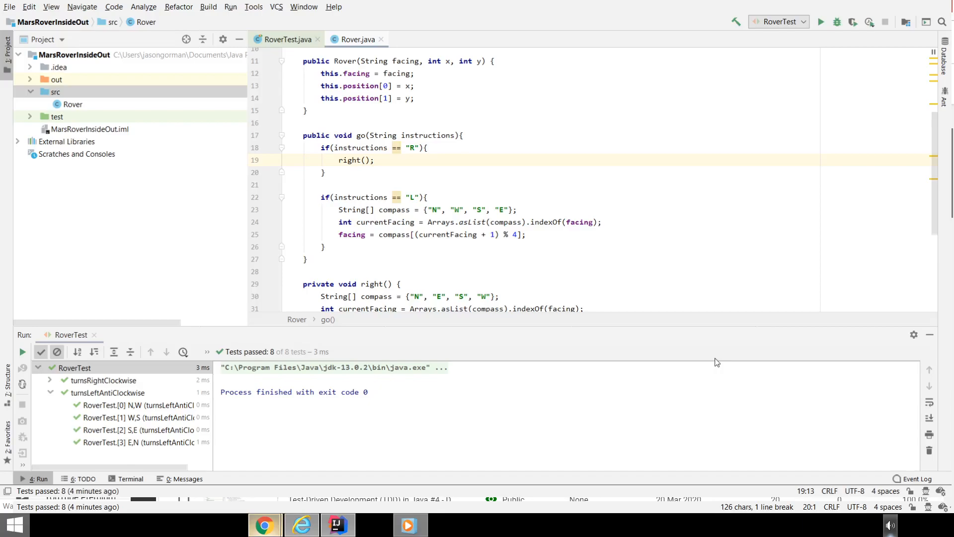
pyautogui.moveTo(796, 366)
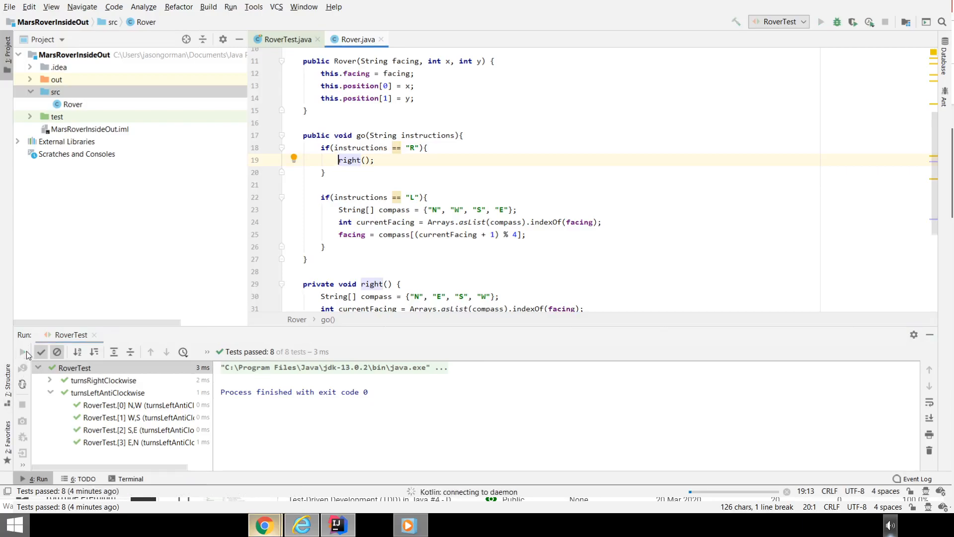
pyautogui.click(23, 352)
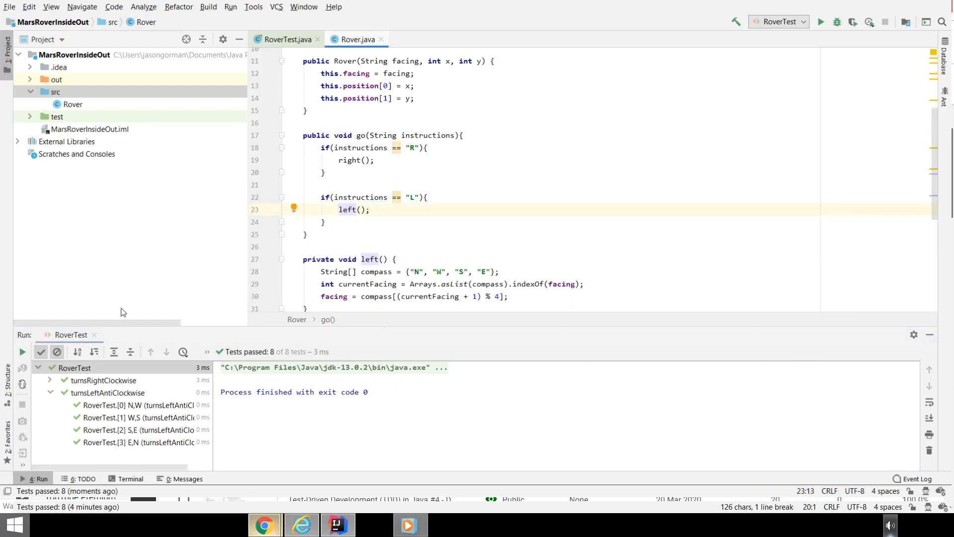
# Rerun RoverTest after extracting left() and confirm all 8 tests pass.
pyautogui.click(21, 352)
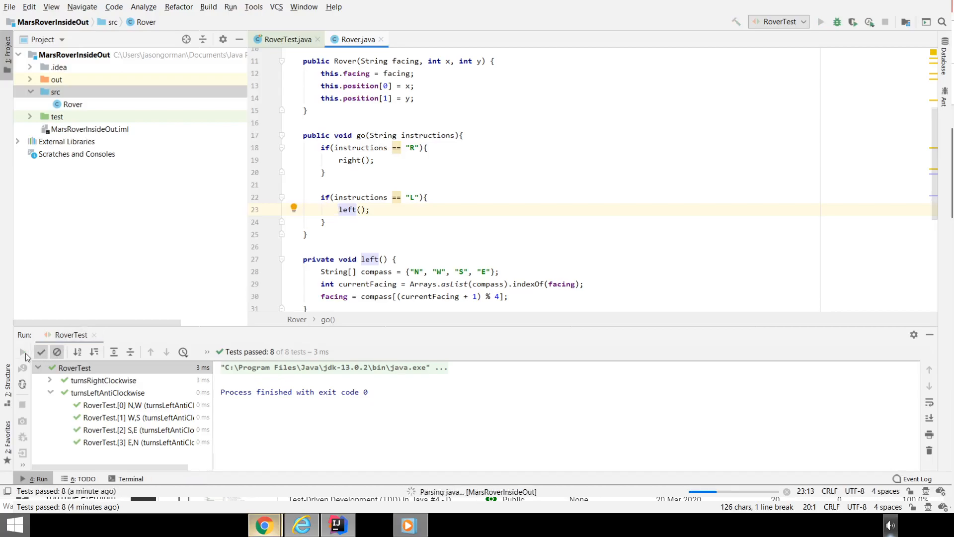
pyautogui.click(23, 352)
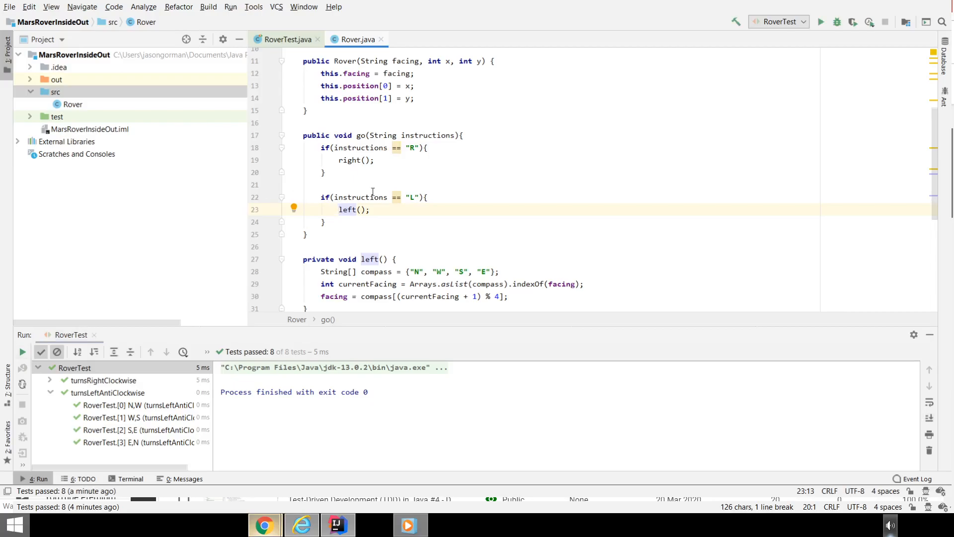
pyautogui.moveTo(943, 137)
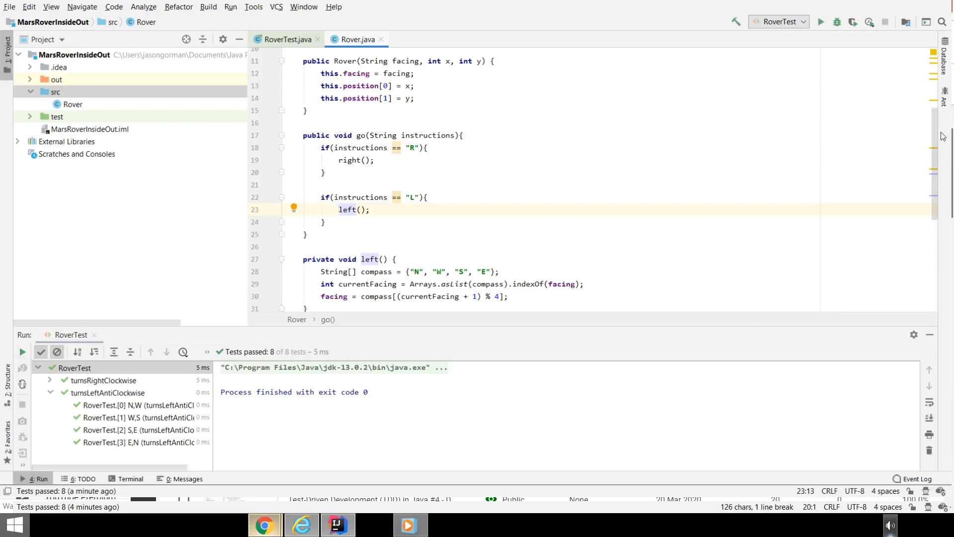
# Extract the shared facing-update lines into turn(compass) and rerun the 8 tests.
pyautogui.scroll(-3)
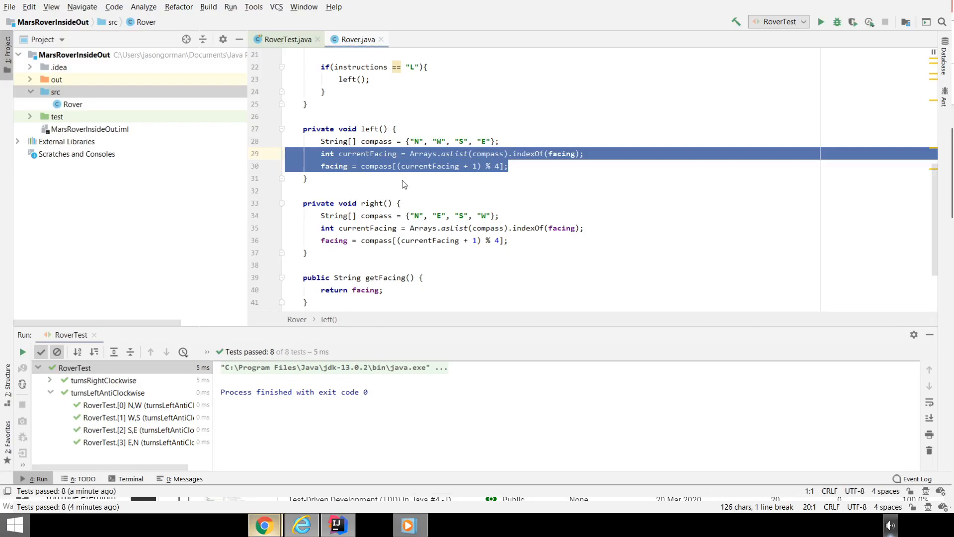
pyautogui.moveTo(542, 334)
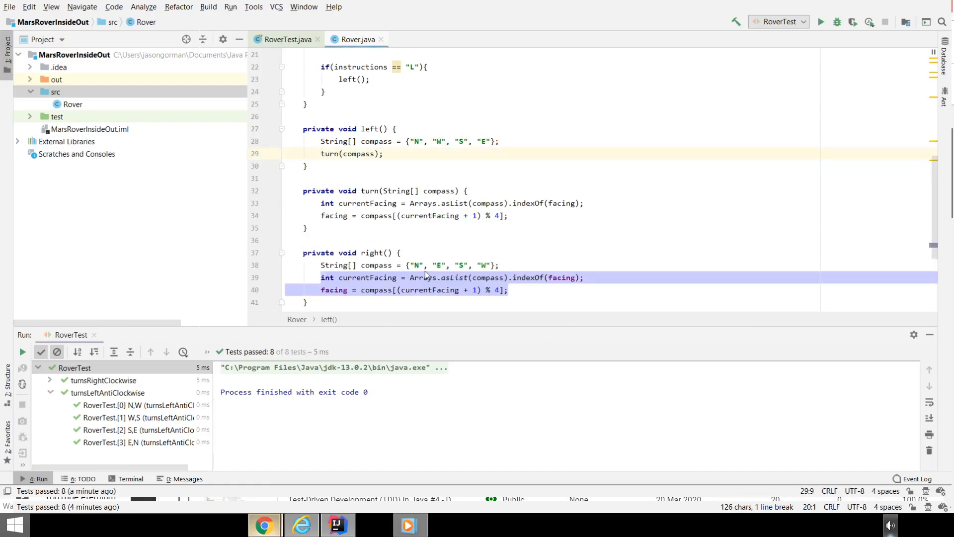
pyautogui.moveTo(416, 273)
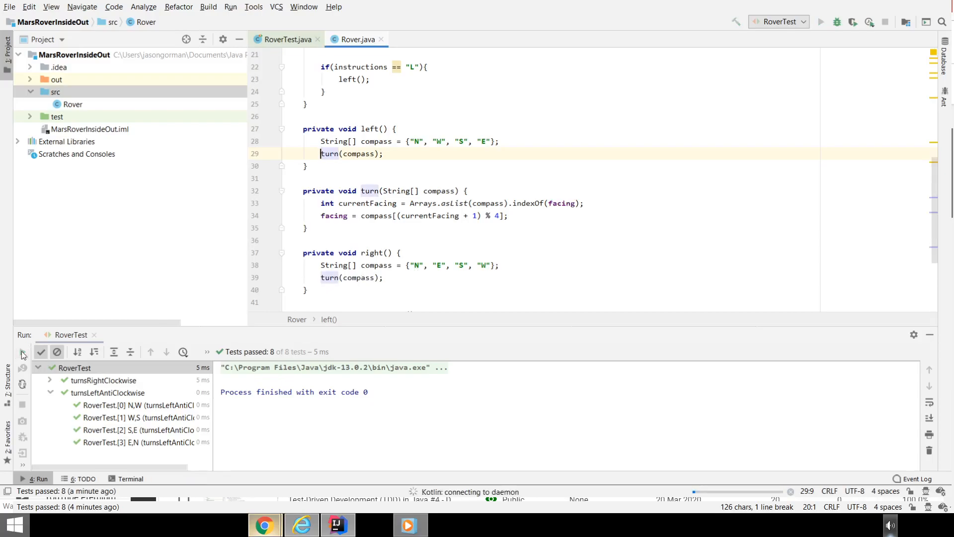
pyautogui.click(22, 352)
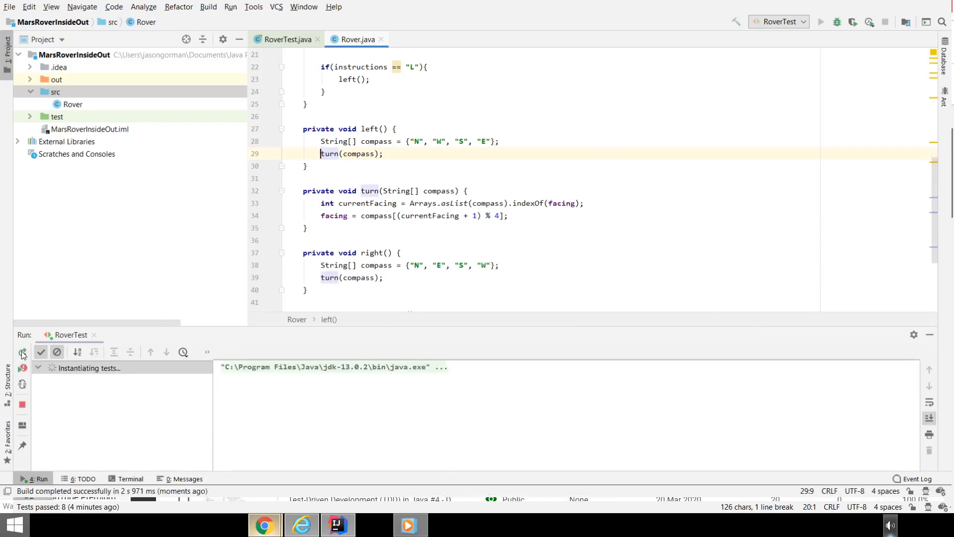
pyautogui.click(23, 354)
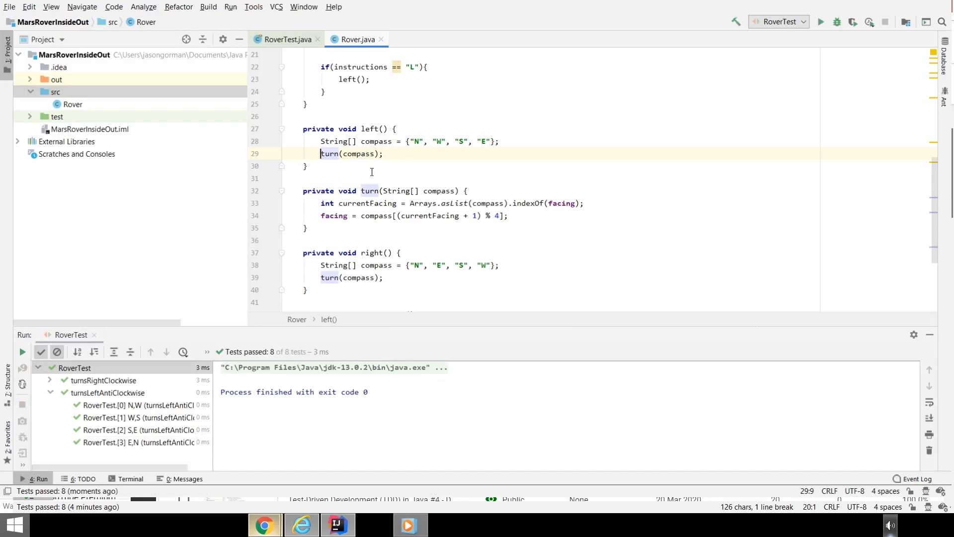
pyautogui.moveTo(385, 203)
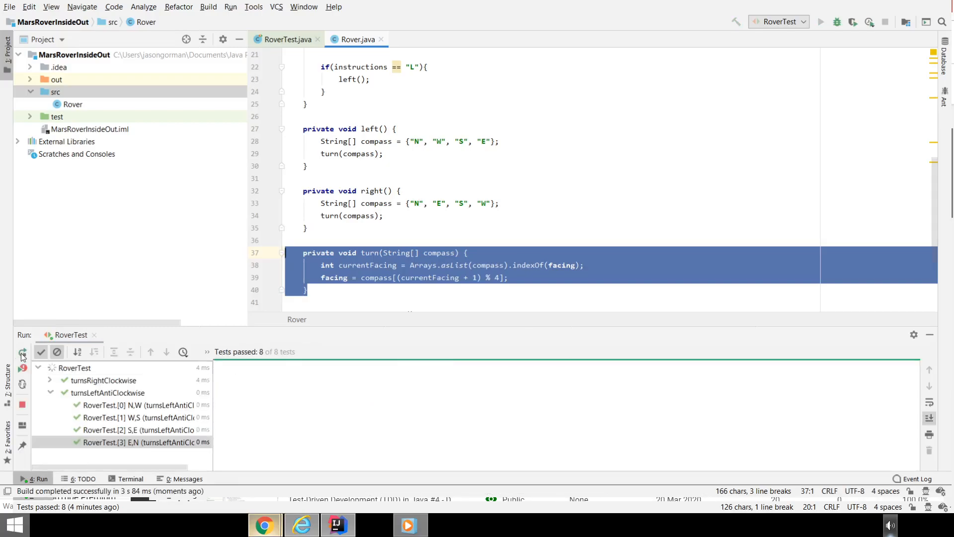
# Rerun the tests after moving turn() below right(), then move to left()'s compass array.
pyautogui.click(22, 355)
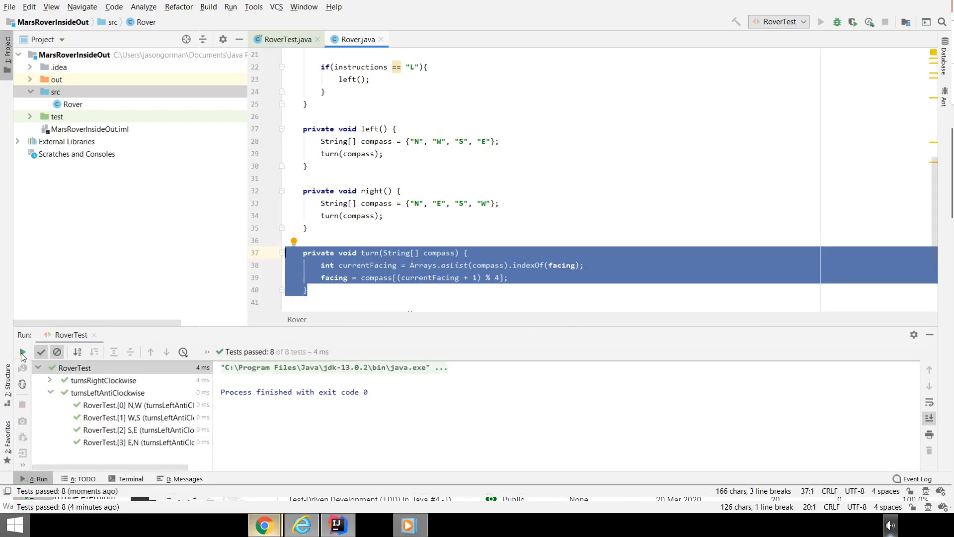
pyautogui.moveTo(334, 250)
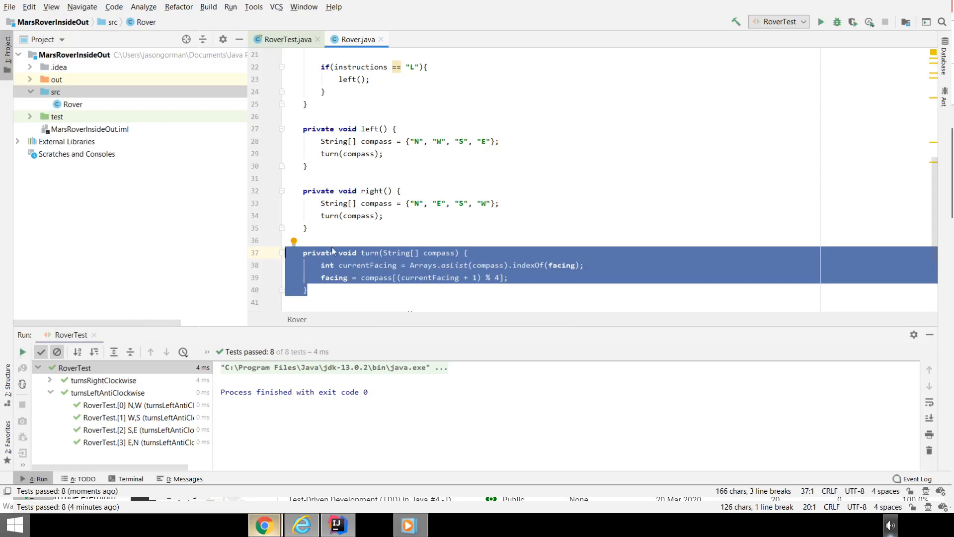
pyautogui.click(307, 226)
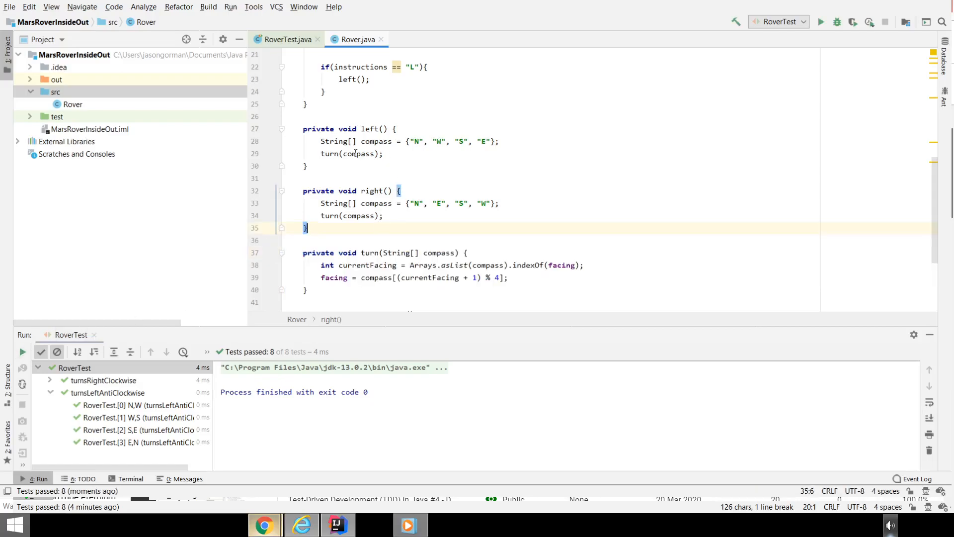
pyautogui.click(362, 153)
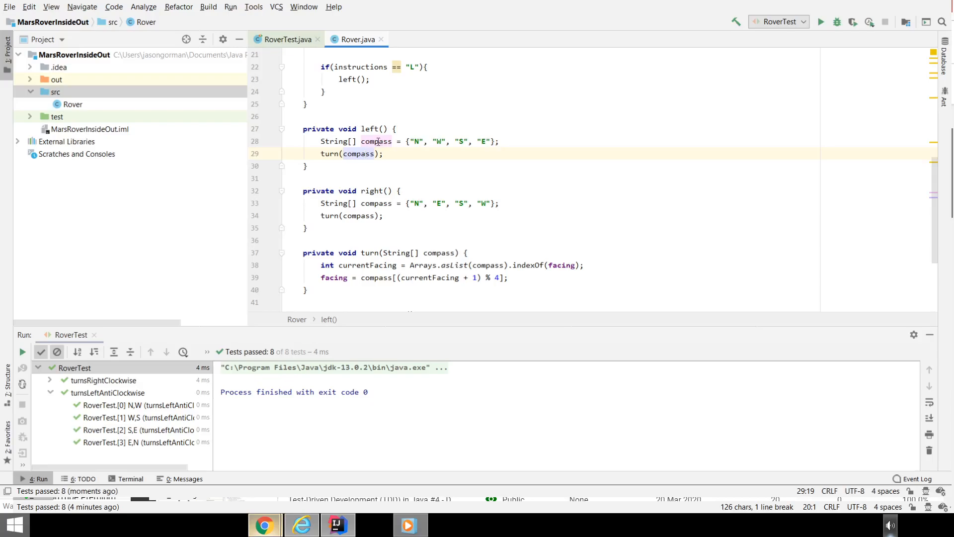
# Rename left()'s array to clockwise and right()'s to antiClockwise, rerunning the 8 tests.
pyautogui.doubleClick(376, 141)
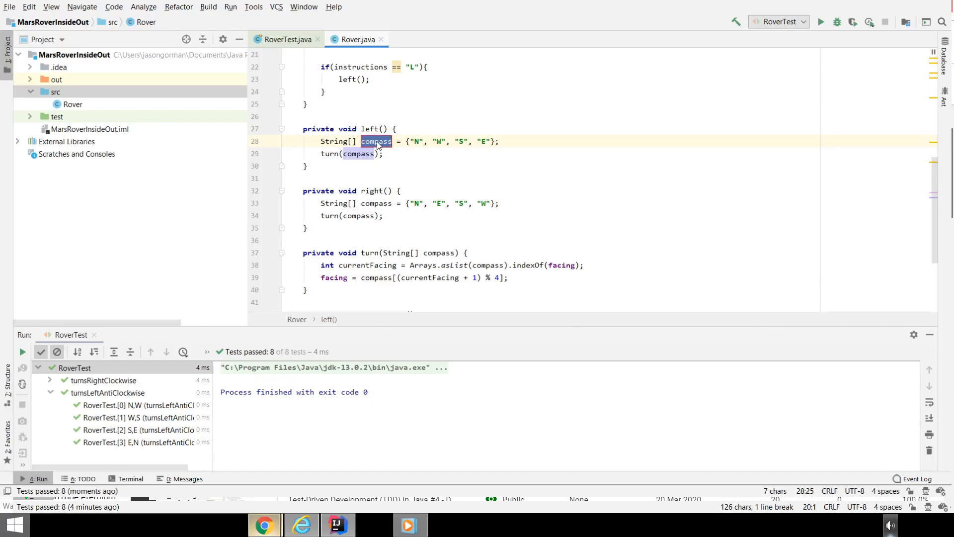
pyautogui.write('clockwise')
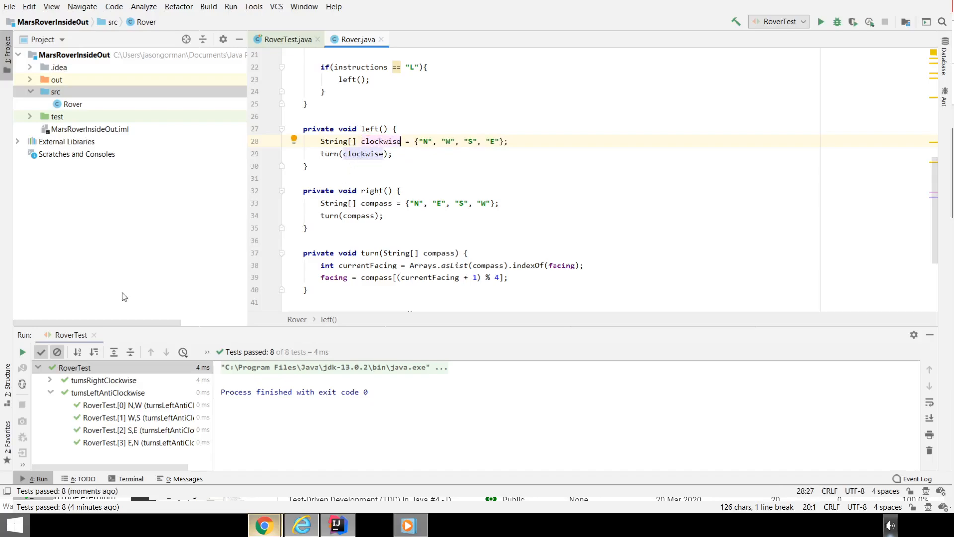
pyautogui.click(22, 352)
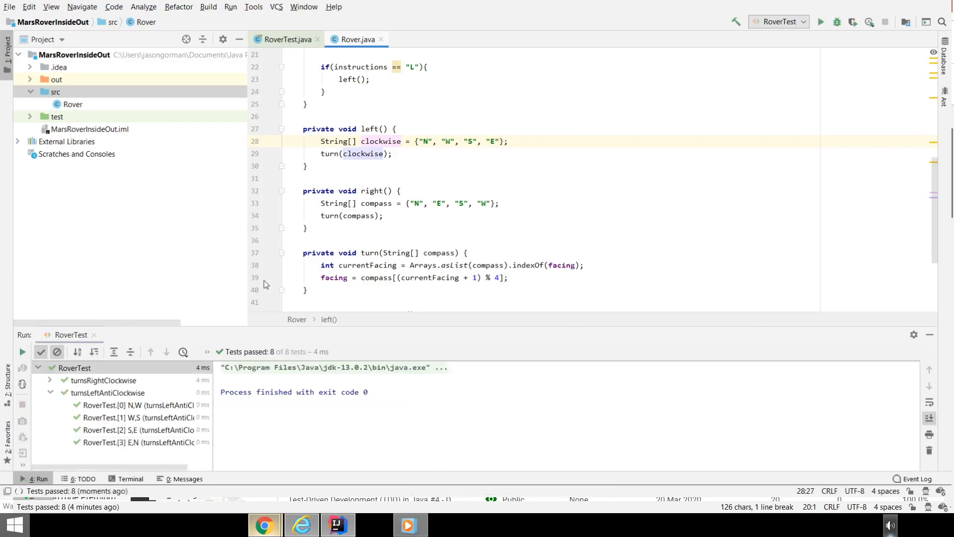
pyautogui.doubleClick(376, 203)
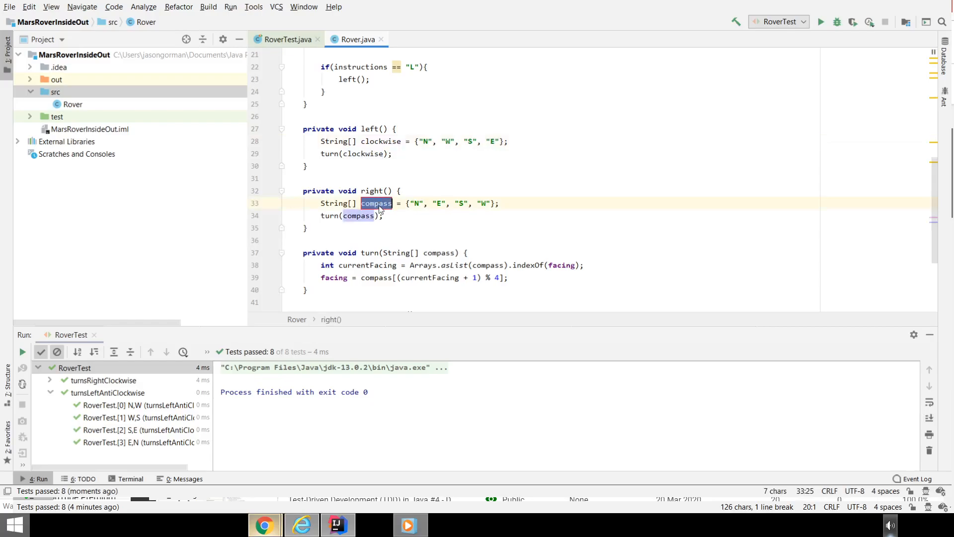
pyautogui.write('antiClockwise')
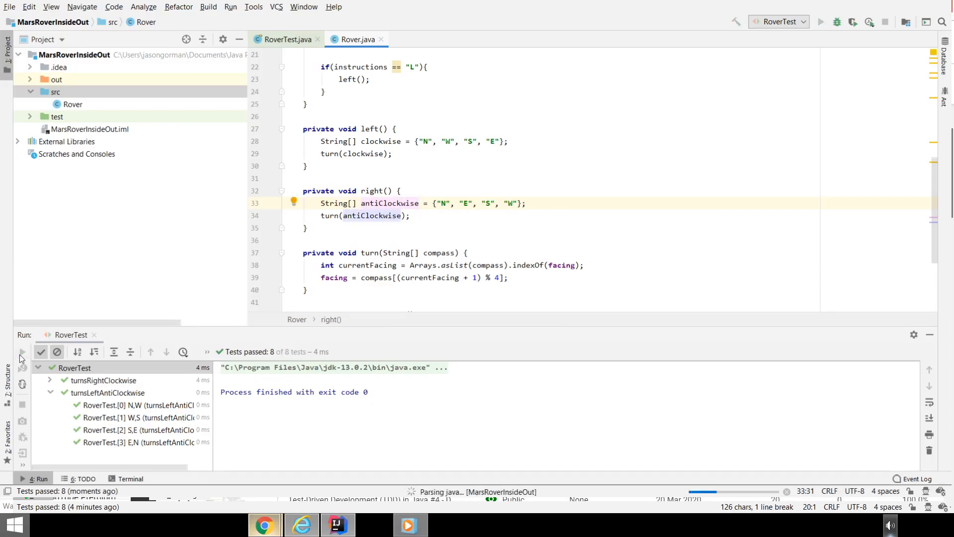
pyautogui.click(21, 352)
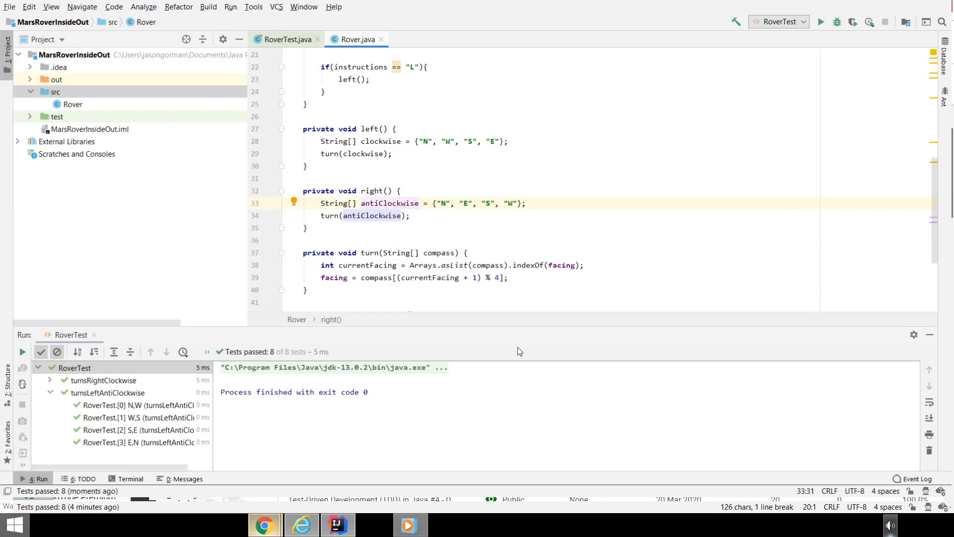
pyautogui.moveTo(772, 226)
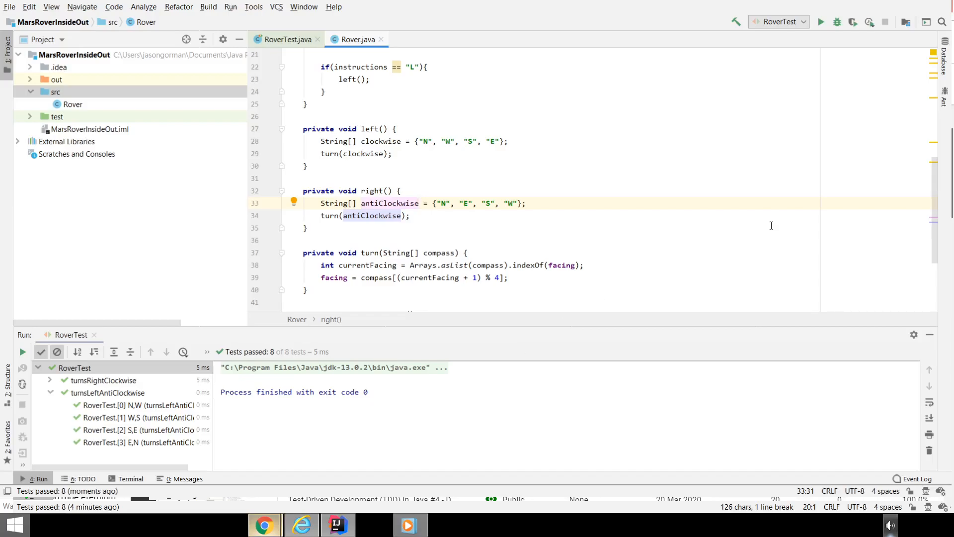
pyautogui.scroll(3)
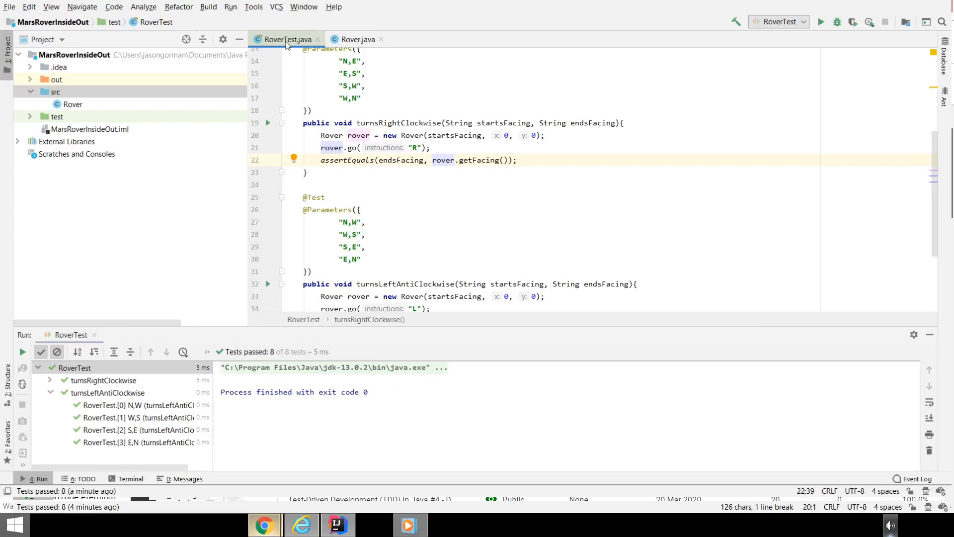
# Return to the Rover class source showing its constructor and go().
pyautogui.click(358, 39)
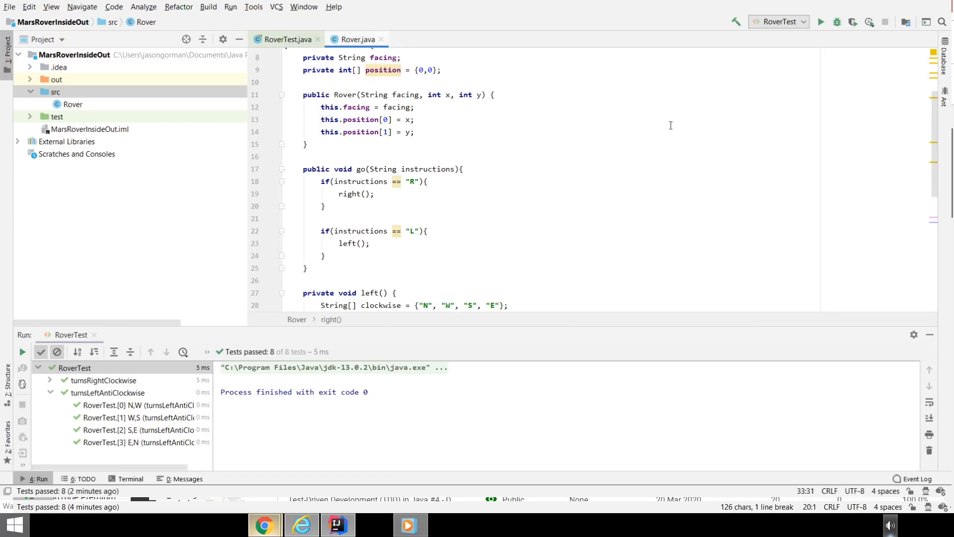
pyautogui.scroll(3)
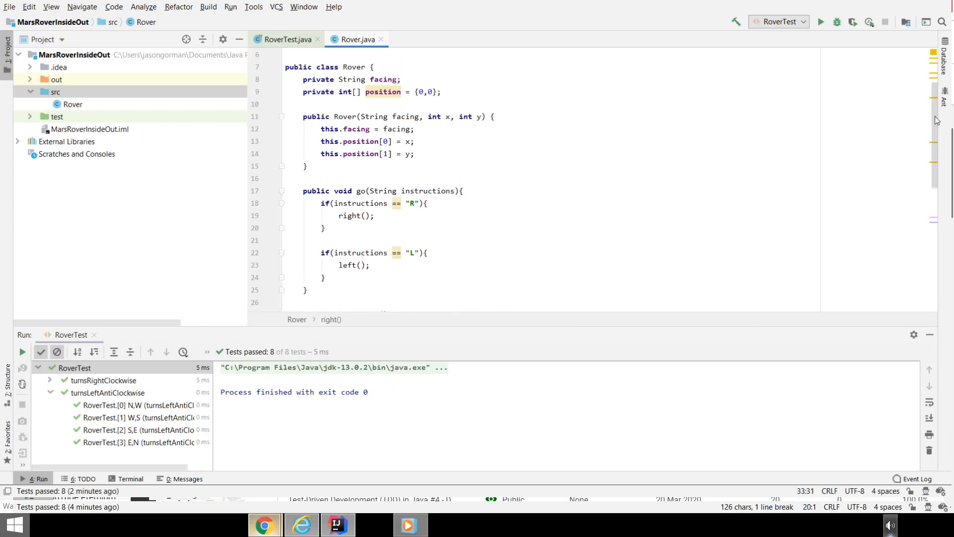
pyautogui.scroll(-3)
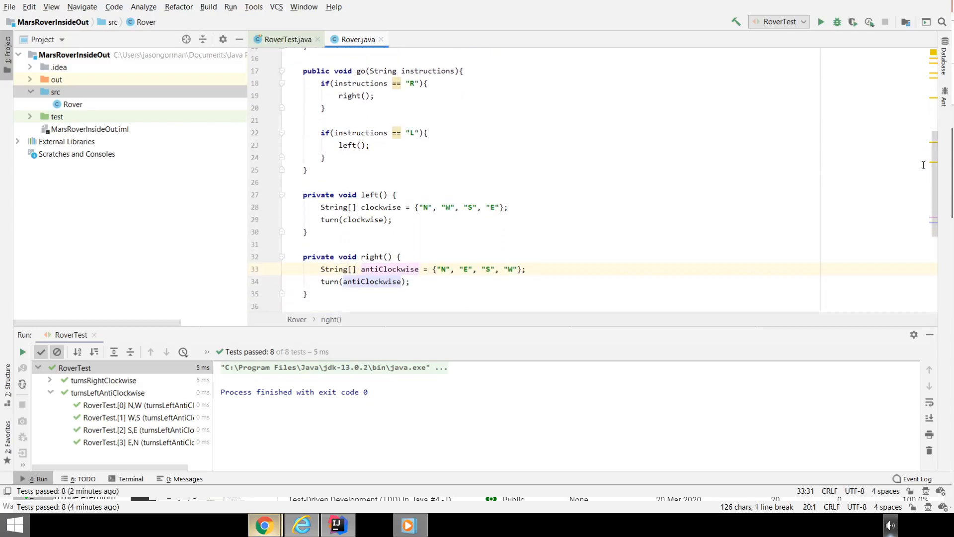
pyautogui.scroll(-3)
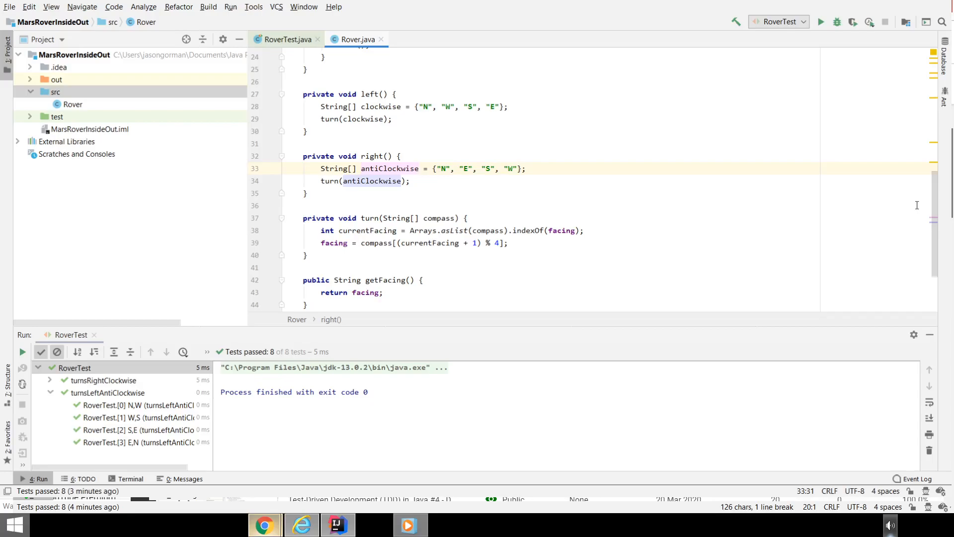
pyautogui.moveTo(692, 7)
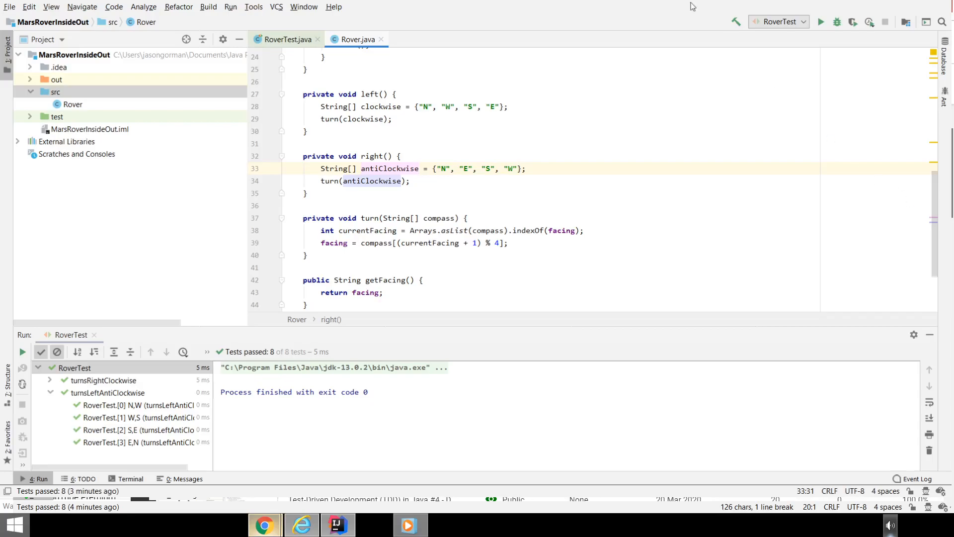
pyautogui.click(287, 143)
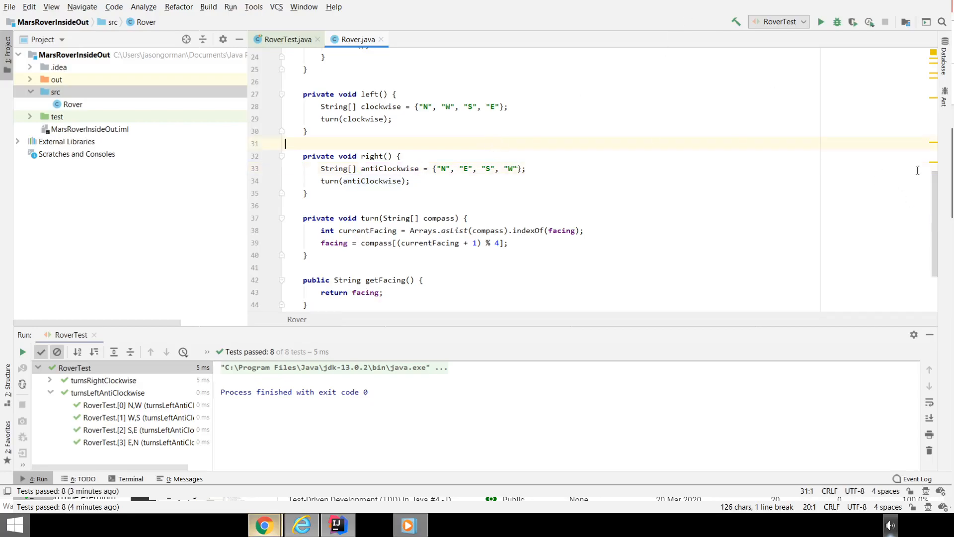
pyautogui.moveTo(610, 124)
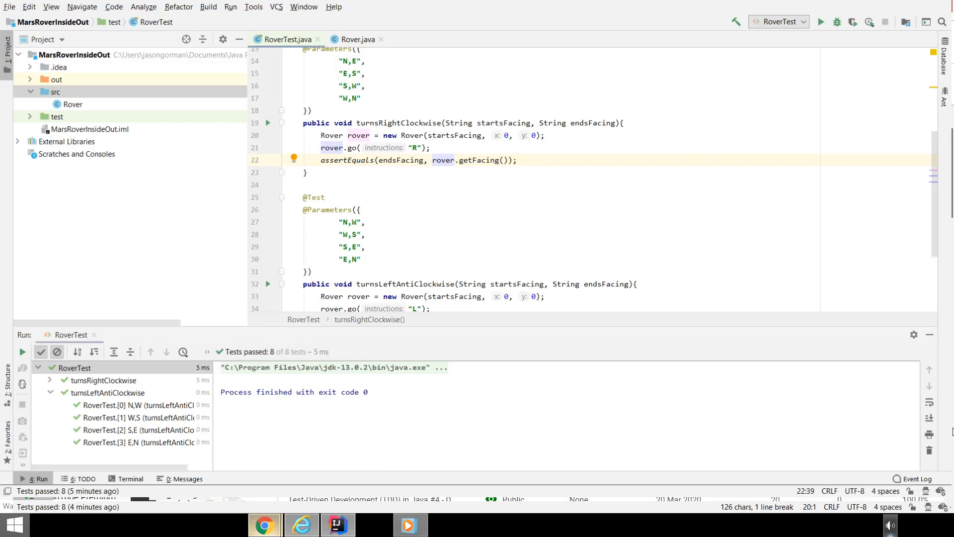
pyautogui.click(356, 39)
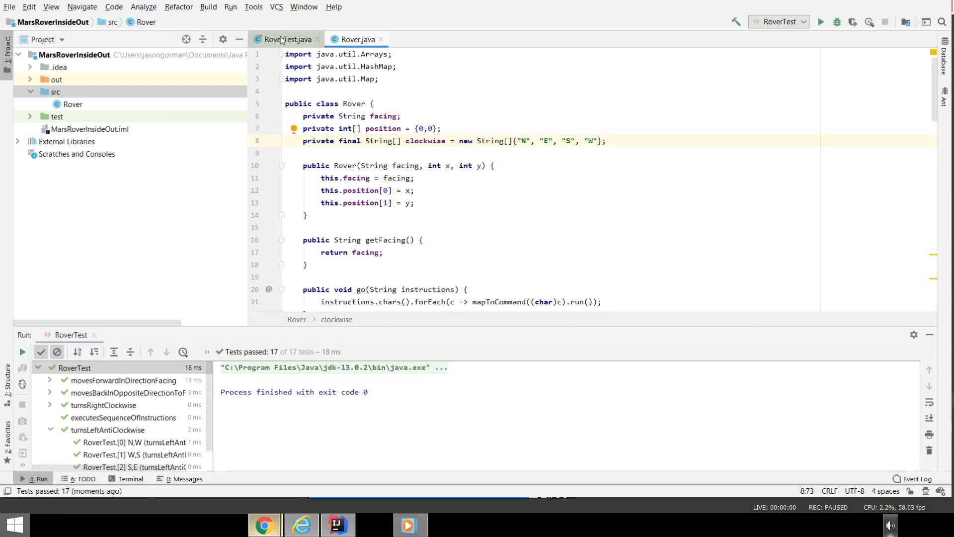
pyautogui.click(287, 39)
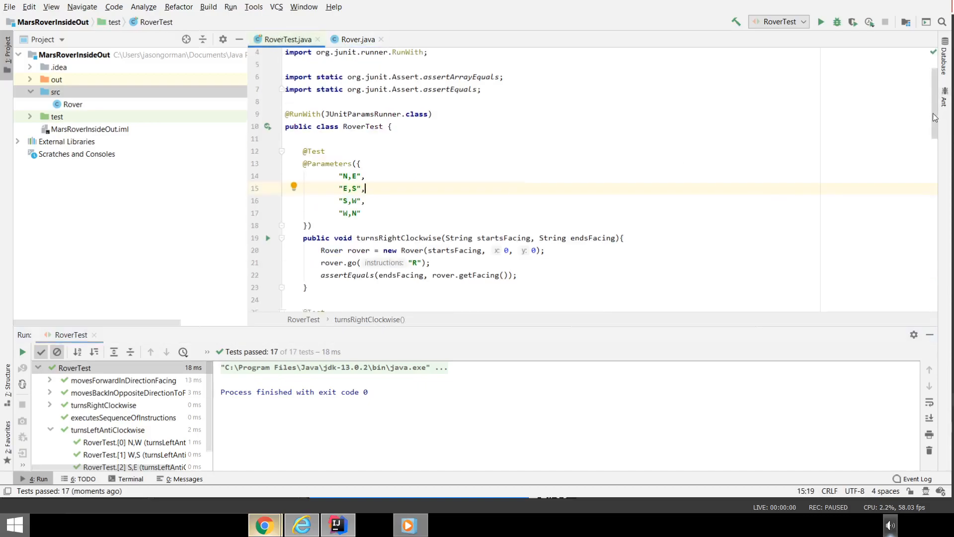
pyautogui.scroll(-3)
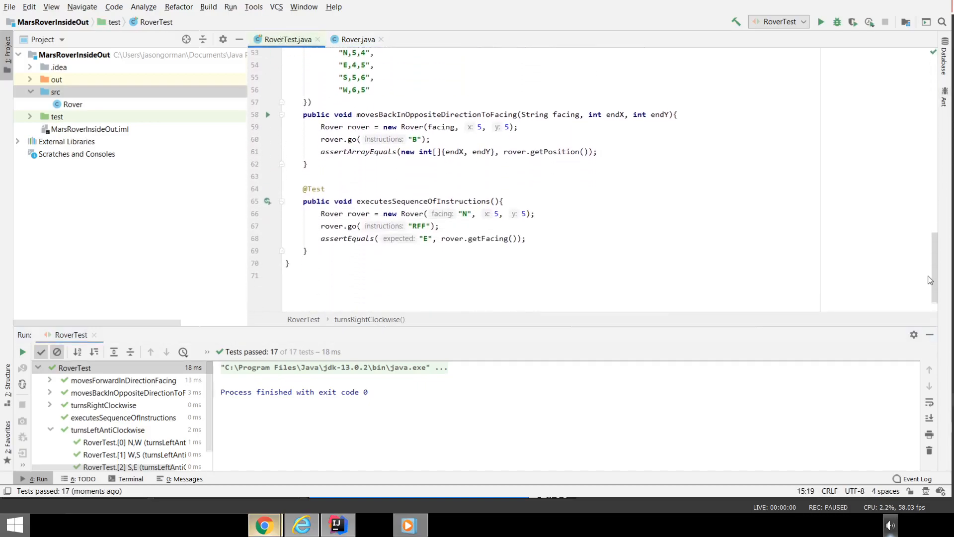
pyautogui.scroll(3)
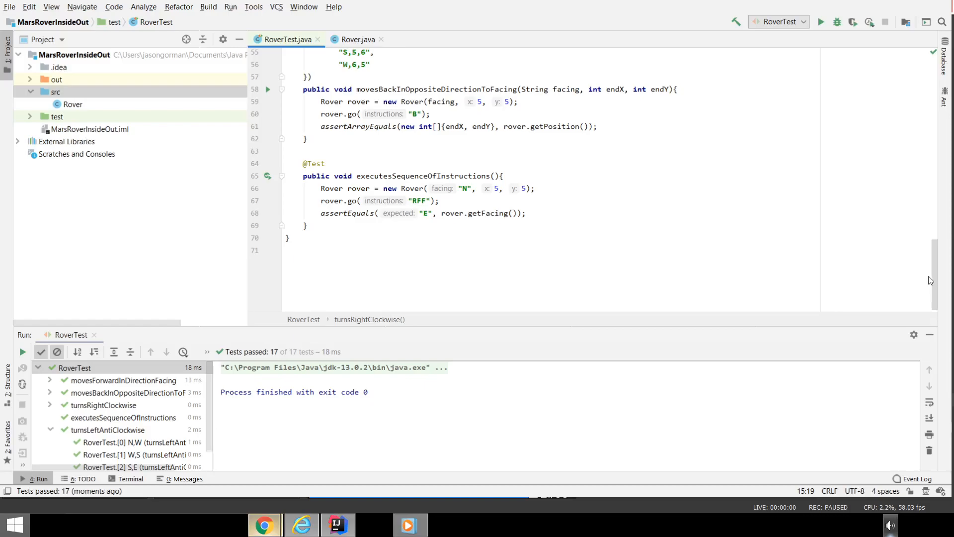
pyautogui.scroll(3)
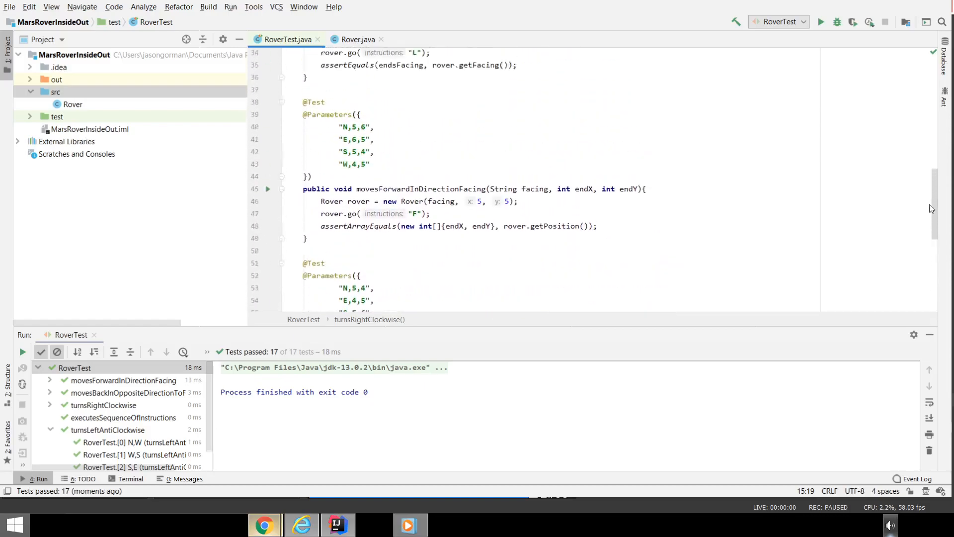
pyautogui.scroll(3)
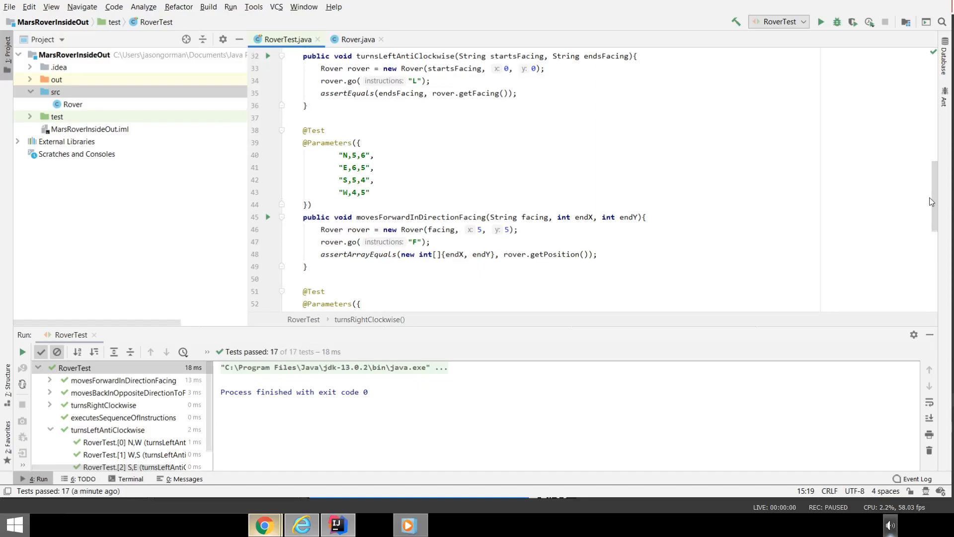
pyautogui.scroll(3)
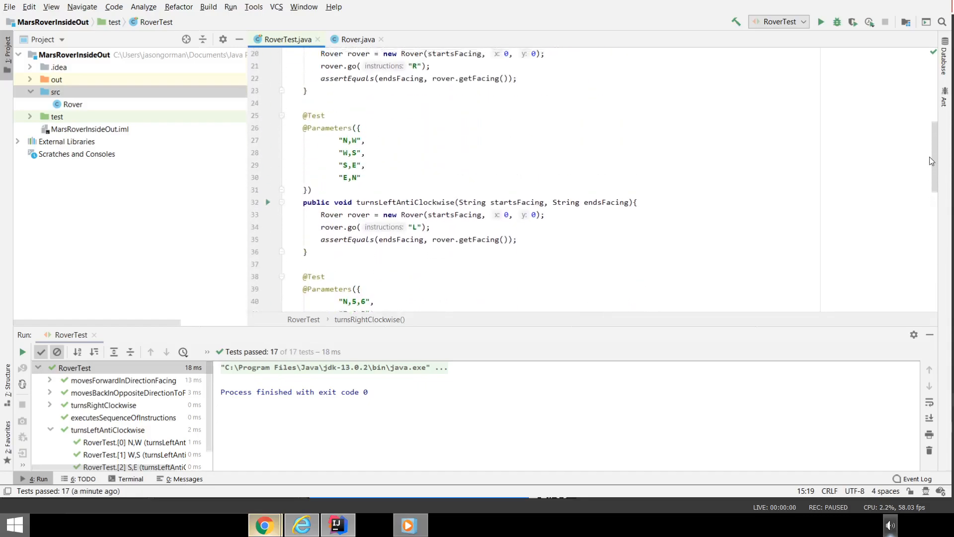
pyautogui.scroll(-3)
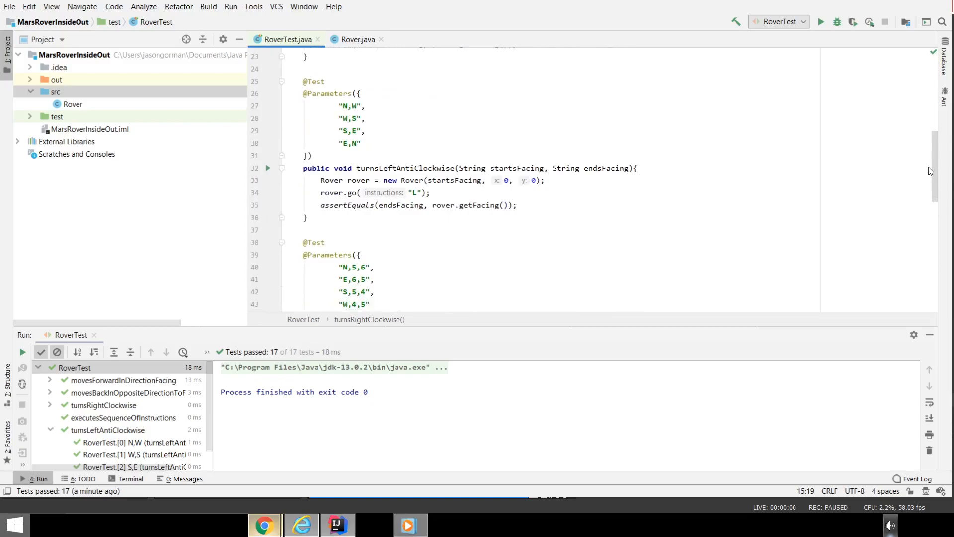
pyautogui.moveTo(358, 39)
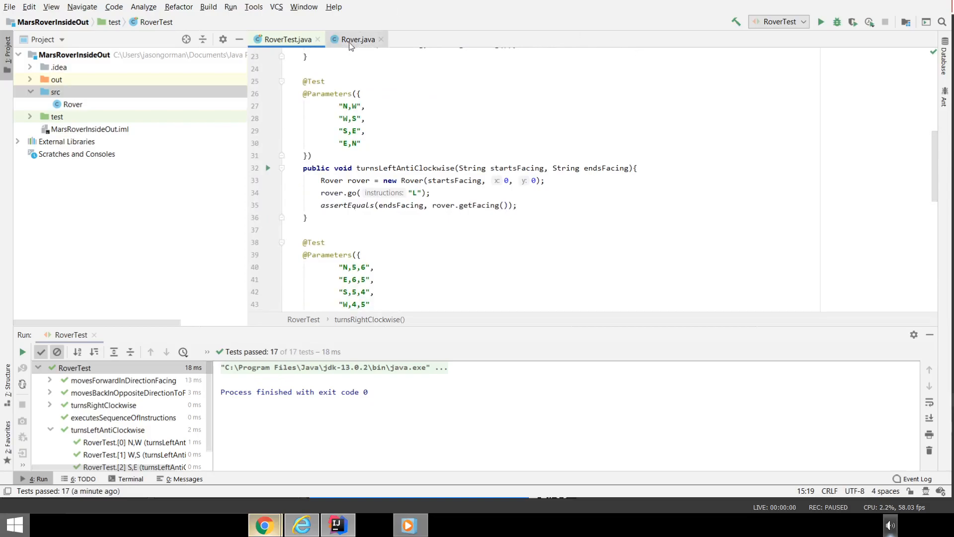
# Review Rover's method visibility down through turn(), facingIndex() and move().
pyautogui.click(358, 38)
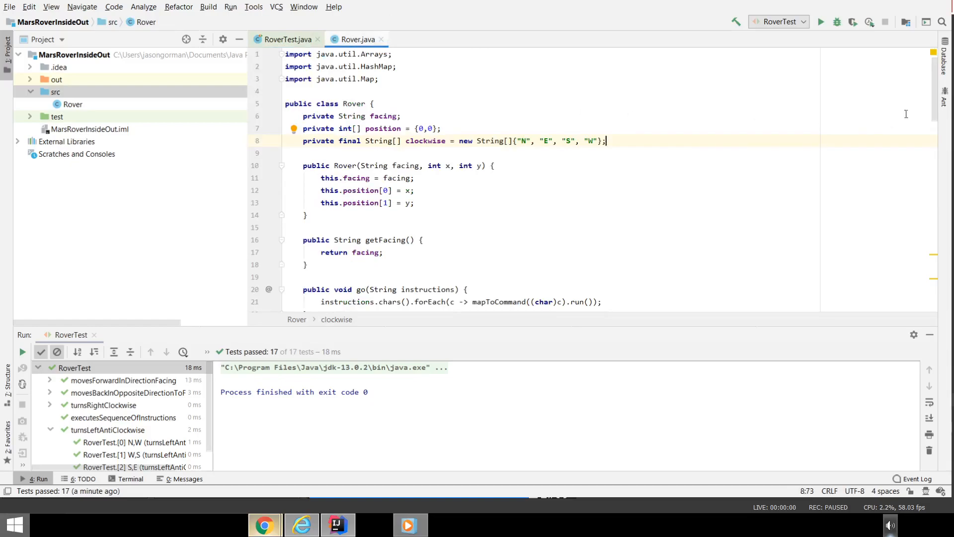
pyautogui.scroll(3)
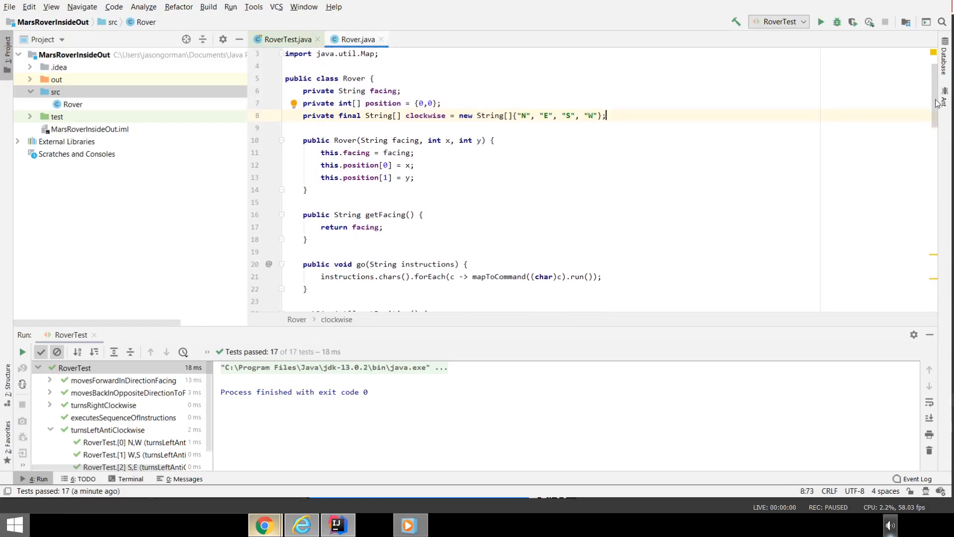
pyautogui.scroll(-3)
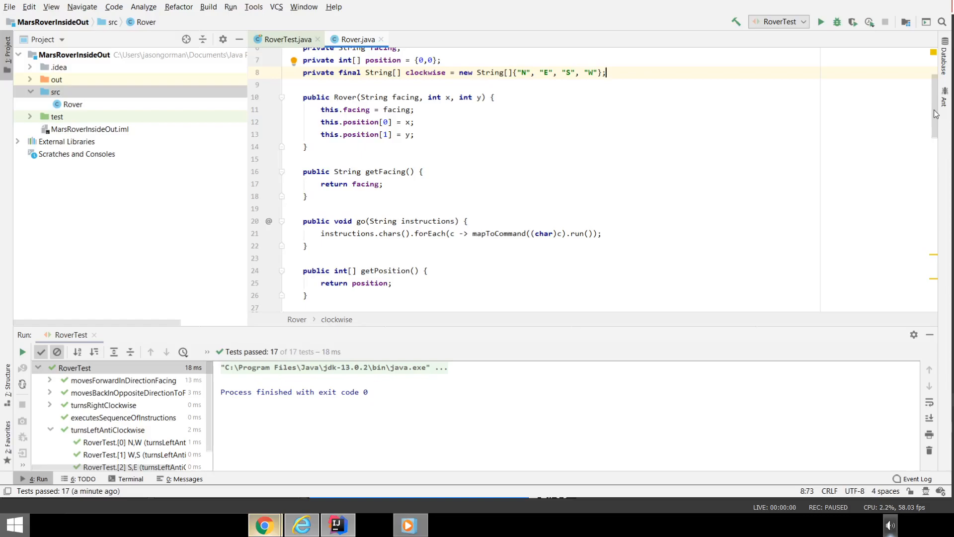
pyautogui.scroll(-3)
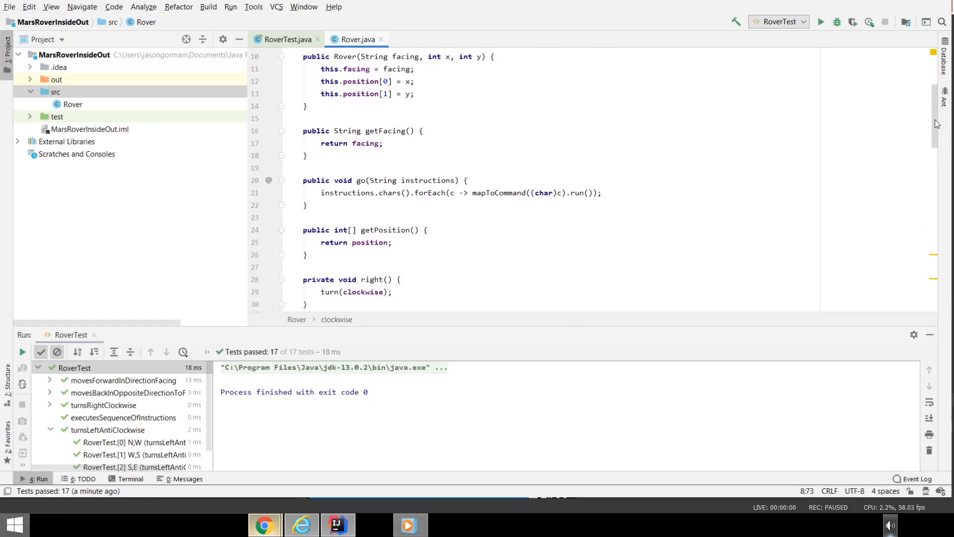
pyautogui.scroll(-3)
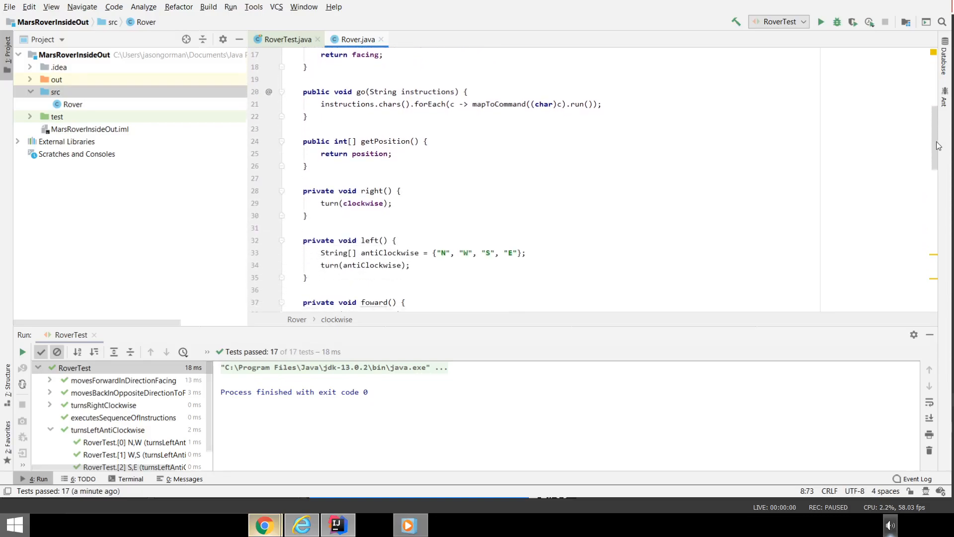
pyautogui.scroll(-3)
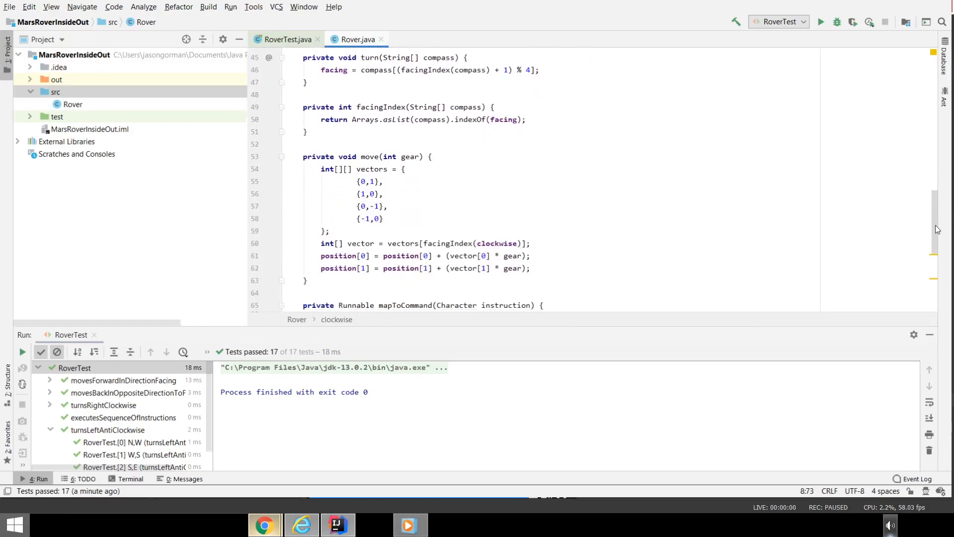